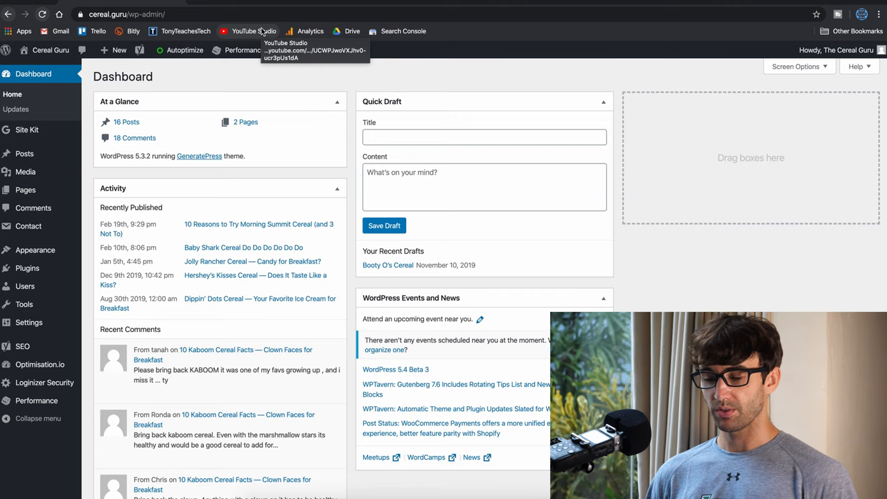
{"action": "mouse_move", "coordinate": [319, 84]}
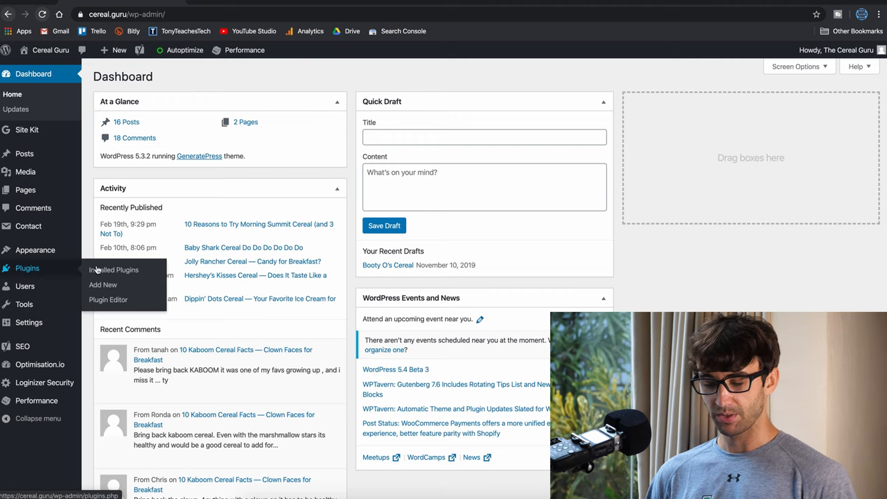
Search the plugin directory for 'ad ins', then install and activate Ad Inserter
{"action": "left_click", "coordinate": [102, 285]}
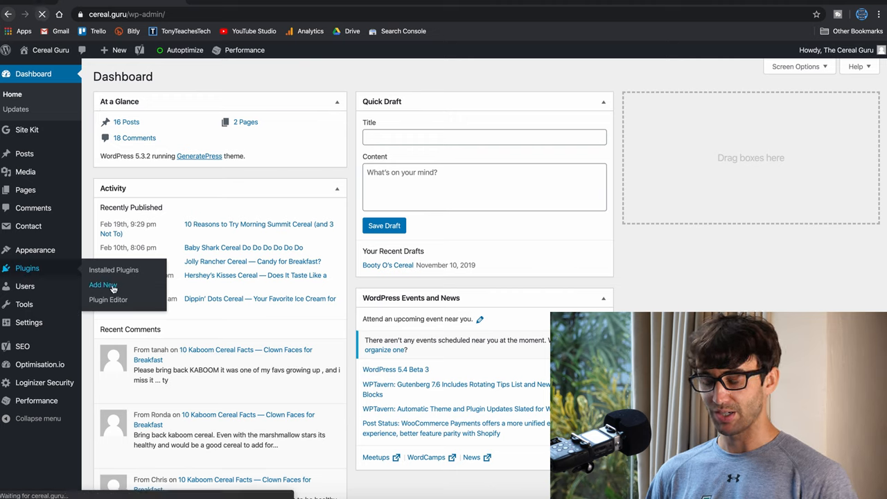
{"action": "left_click", "coordinate": [103, 284]}
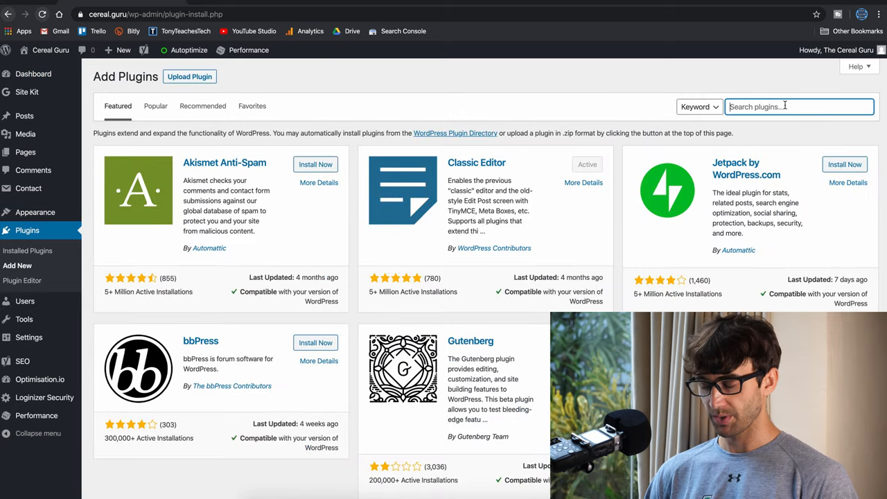
{"action": "type", "text": "ad ins"}
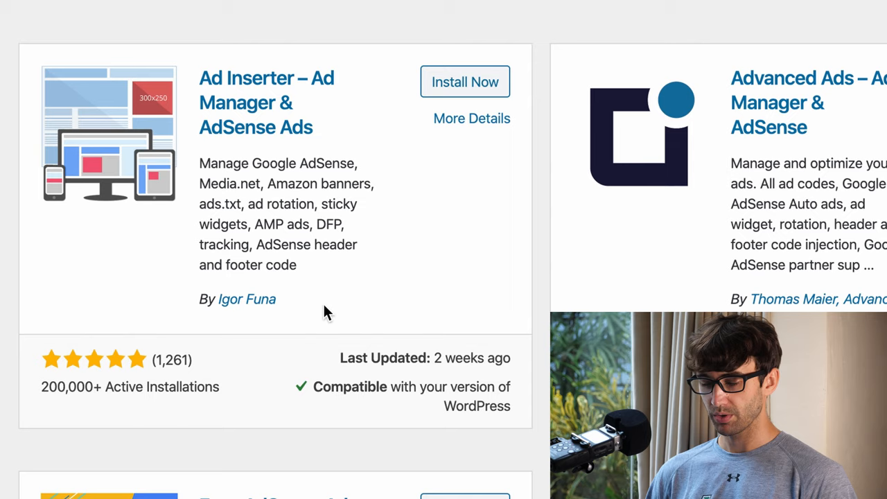
{"action": "left_click", "coordinate": [464, 81]}
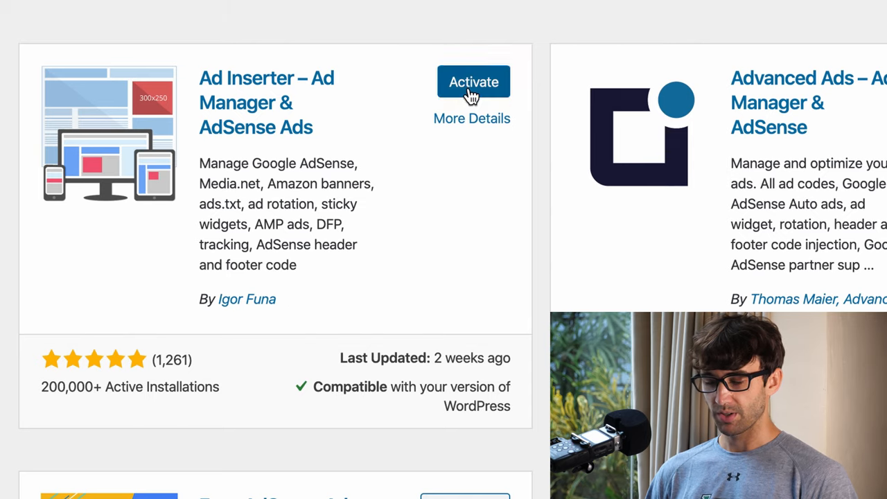
{"action": "scroll", "scroll_direction": "up", "scroll_amount": 3}
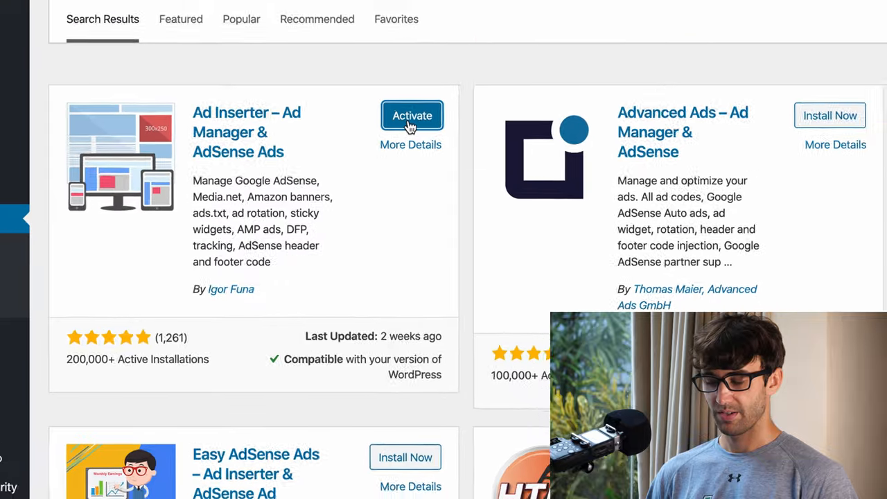
{"action": "left_click", "coordinate": [411, 115]}
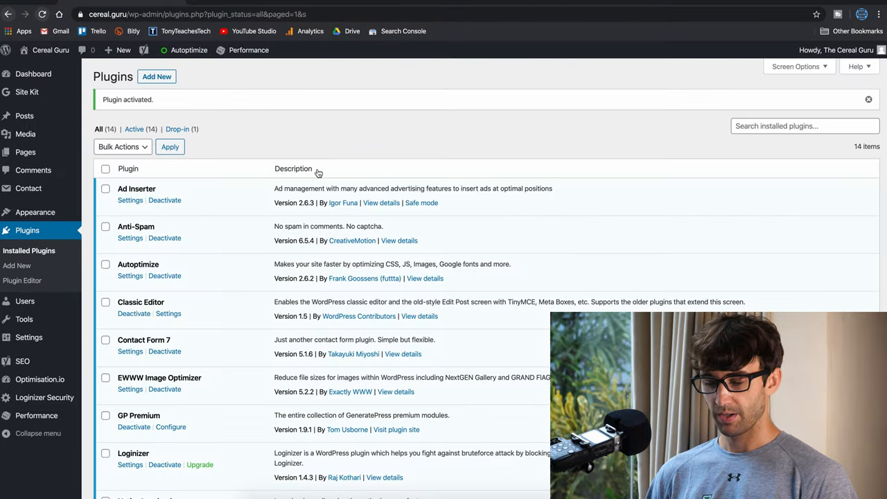
{"action": "mouse_move", "coordinate": [131, 191]}
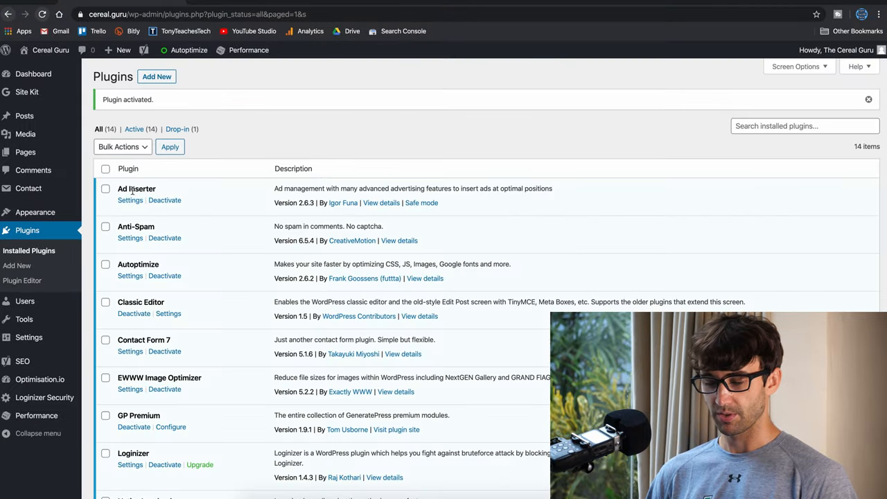
Open Ad Inserter's settings page showing Block 1's code editor
{"action": "left_click", "coordinate": [130, 201]}
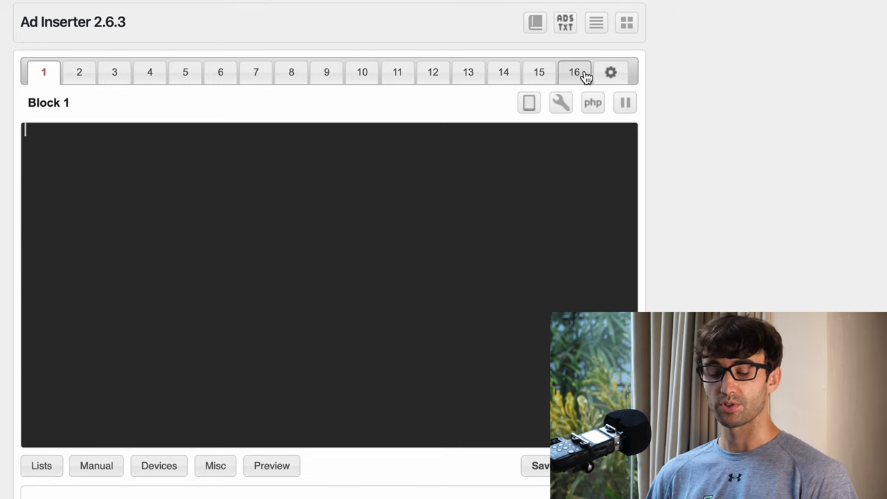
{"action": "mouse_move", "coordinate": [422, 170]}
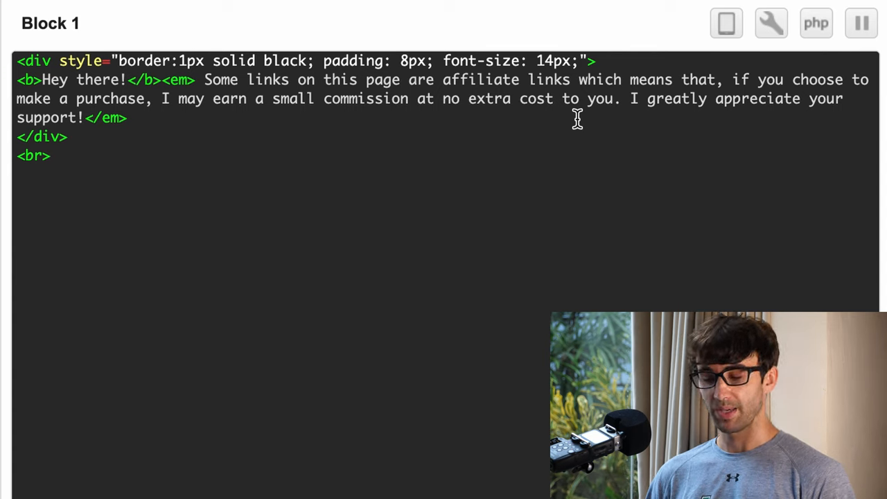
{"action": "mouse_move", "coordinate": [162, 52]}
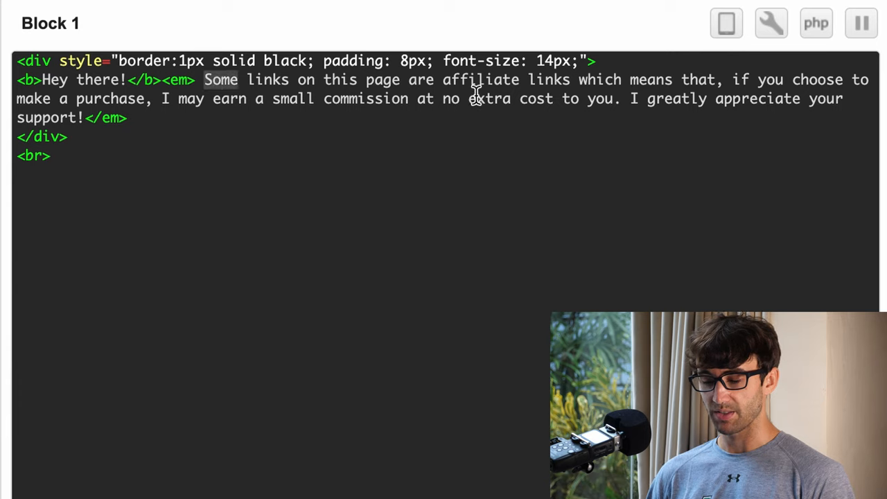
{"action": "mouse_move", "coordinate": [569, 97]}
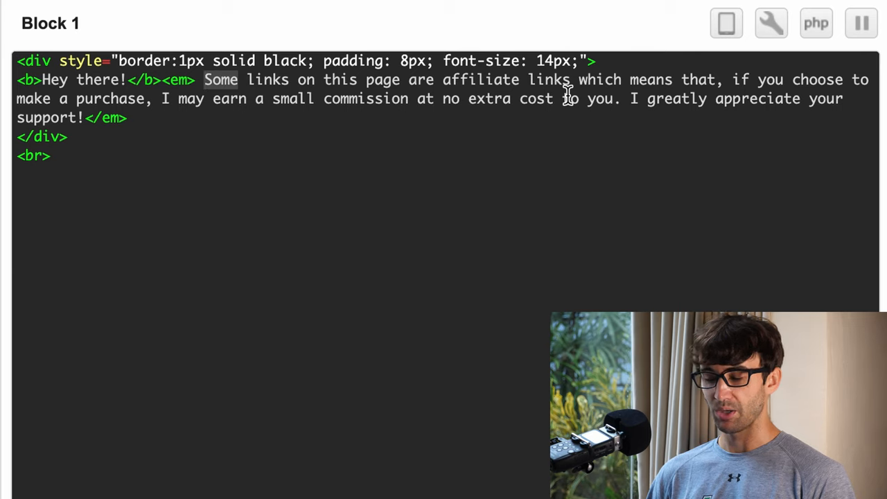
{"action": "mouse_move", "coordinate": [561, 111]}
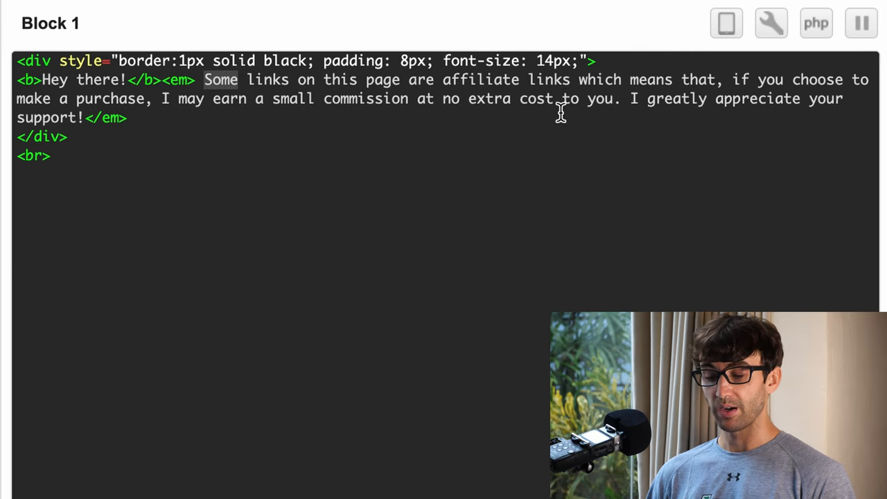
{"action": "mouse_move", "coordinate": [180, 114]}
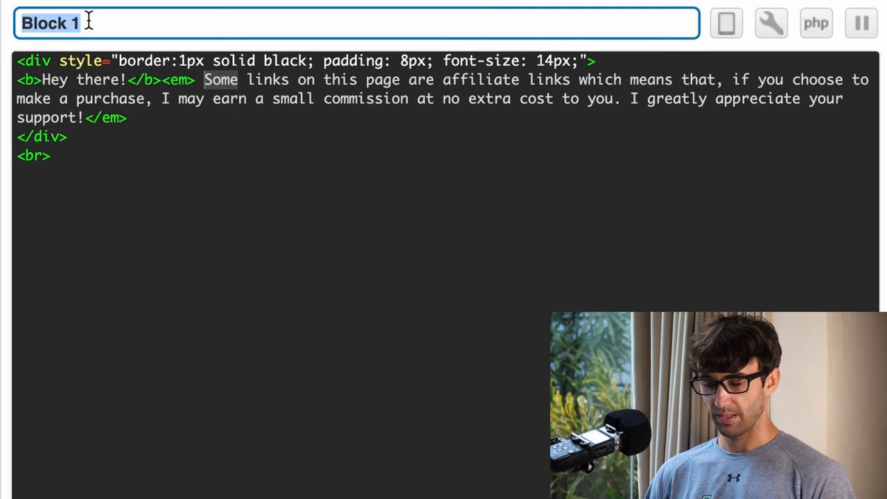
Name Block 1 'Affiliate disclosure' in the block name field
{"action": "type", "text": "Affil"}
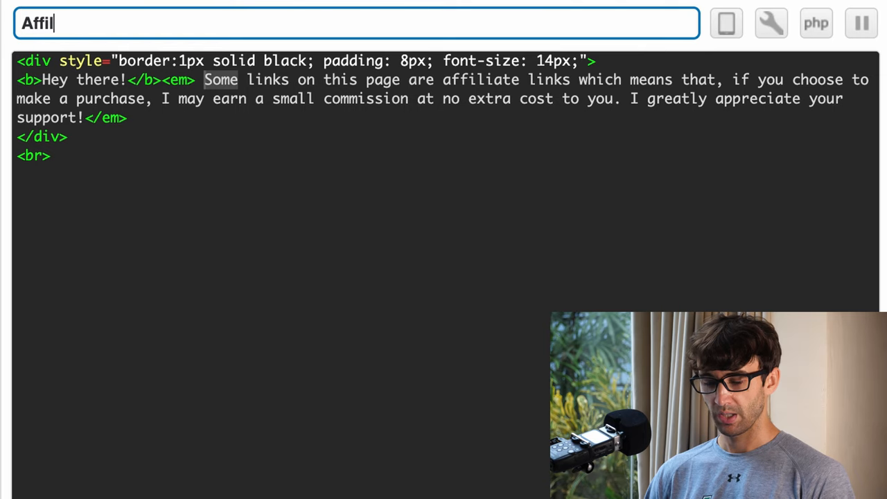
{"action": "type", "text": "iate dis"}
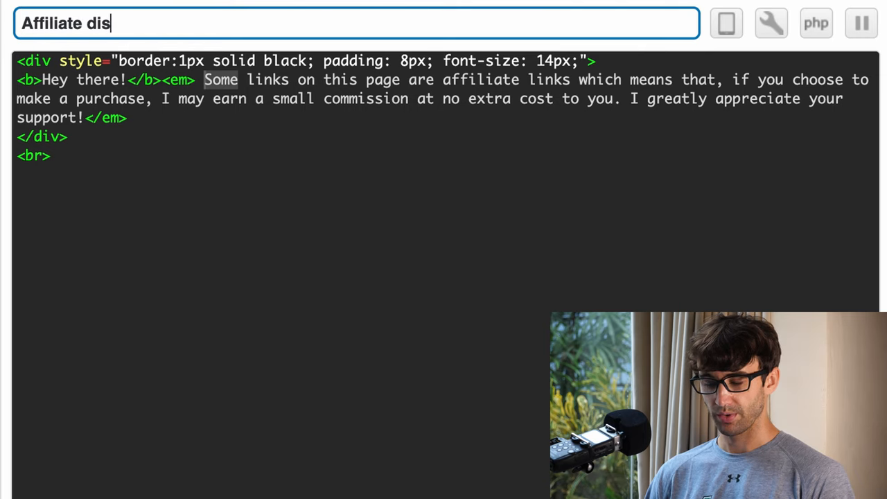
{"action": "type", "text": "closure"}
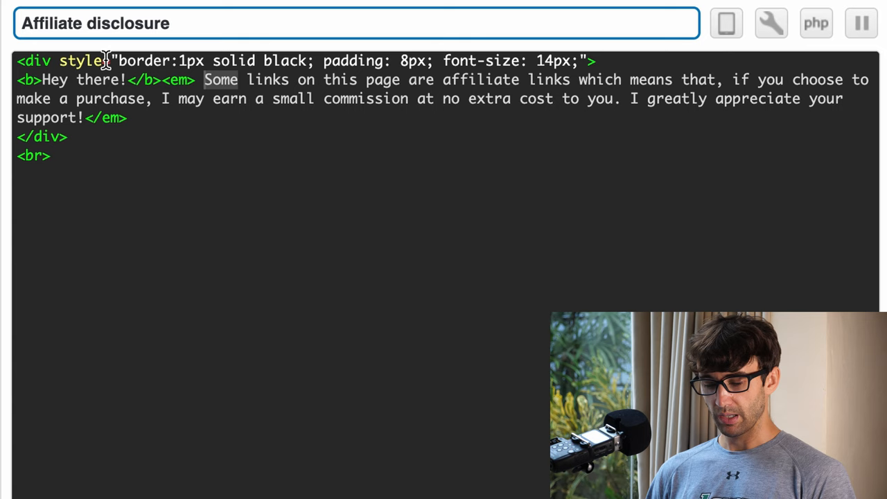
{"action": "scroll", "scroll_direction": "down", "scroll_amount": 3}
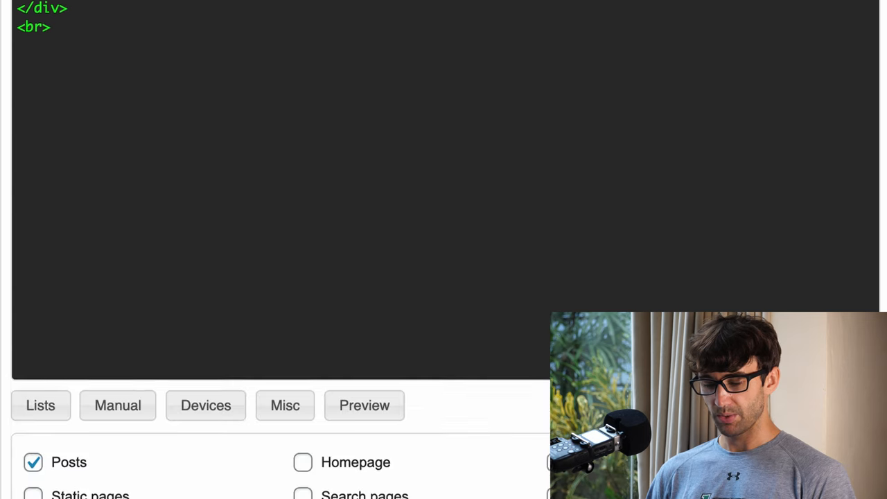
Show the block on posts with insertion position Before content and default alignment
{"action": "scroll", "scroll_direction": "down", "scroll_amount": 3}
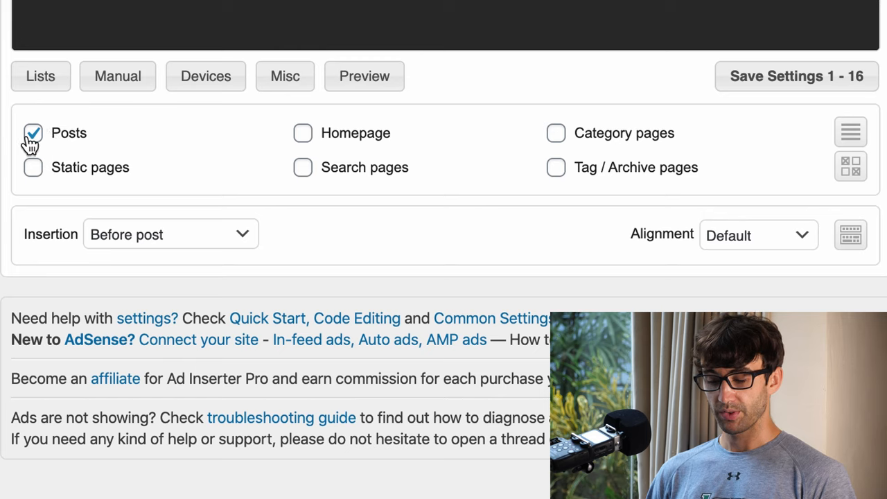
{"action": "mouse_move", "coordinate": [81, 142]}
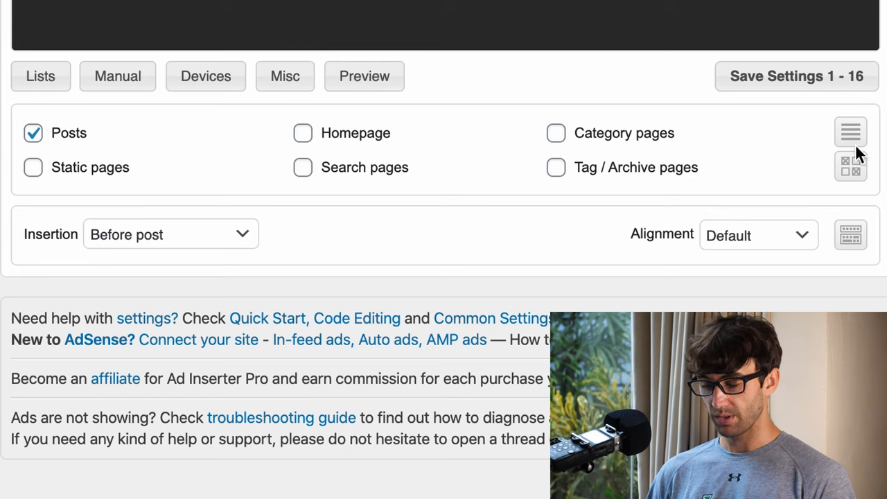
{"action": "left_click", "coordinate": [851, 131]}
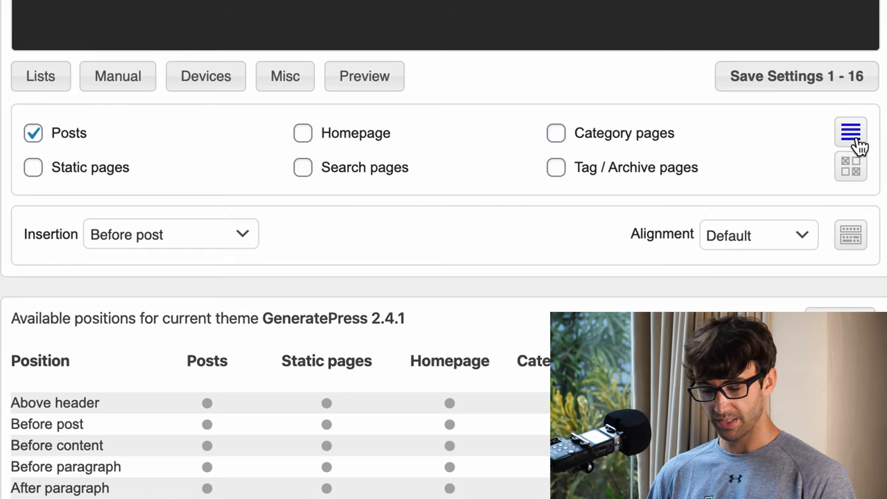
{"action": "scroll", "scroll_direction": "down", "scroll_amount": 3}
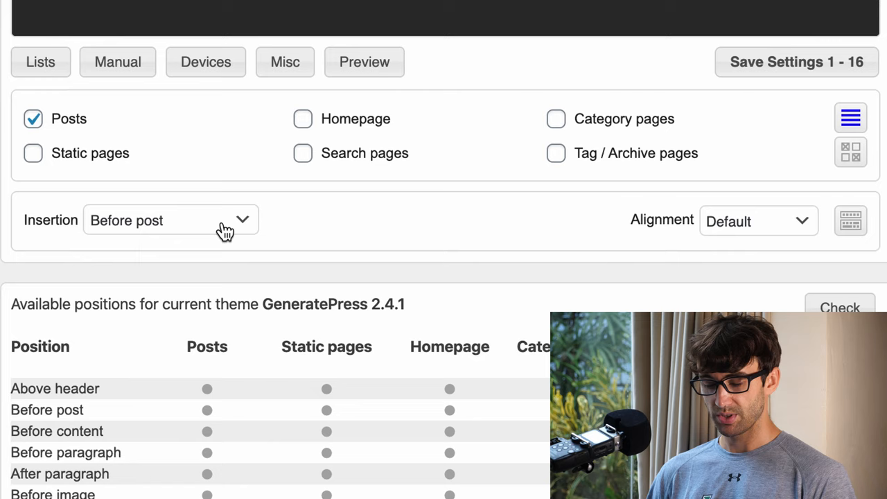
{"action": "left_click", "coordinate": [169, 219]}
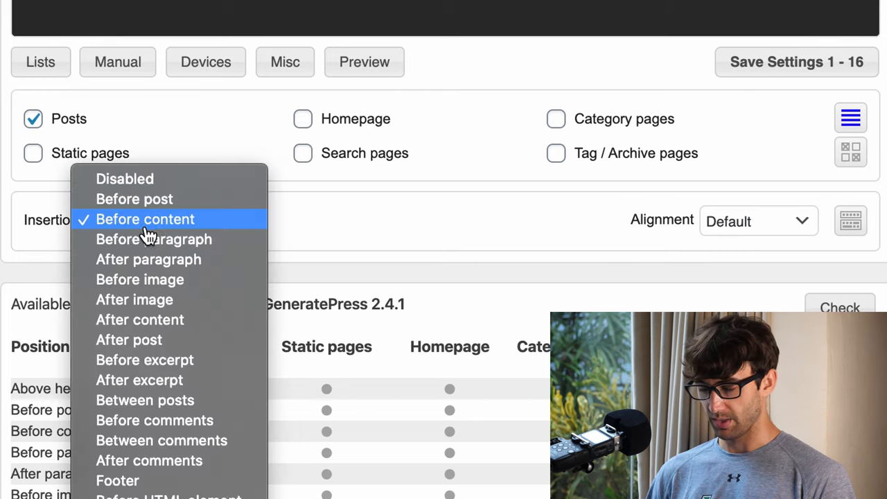
{"action": "left_click", "coordinate": [145, 219]}
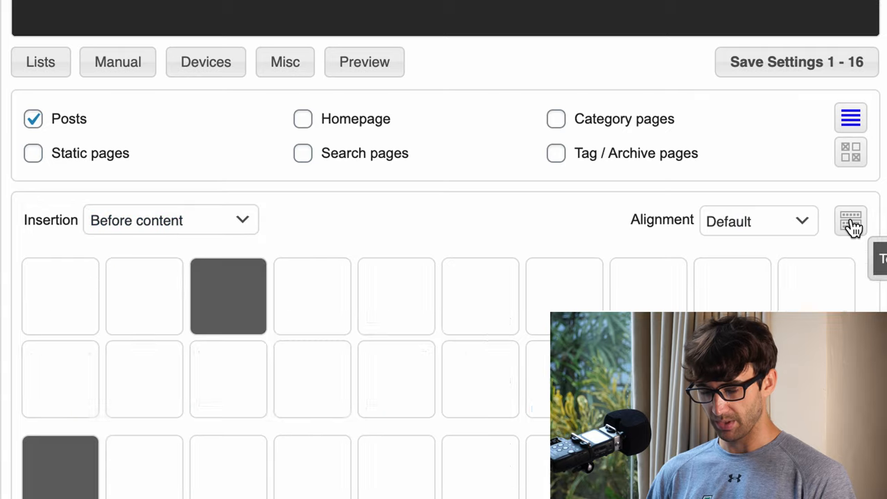
{"action": "scroll", "scroll_direction": "down", "scroll_amount": 3}
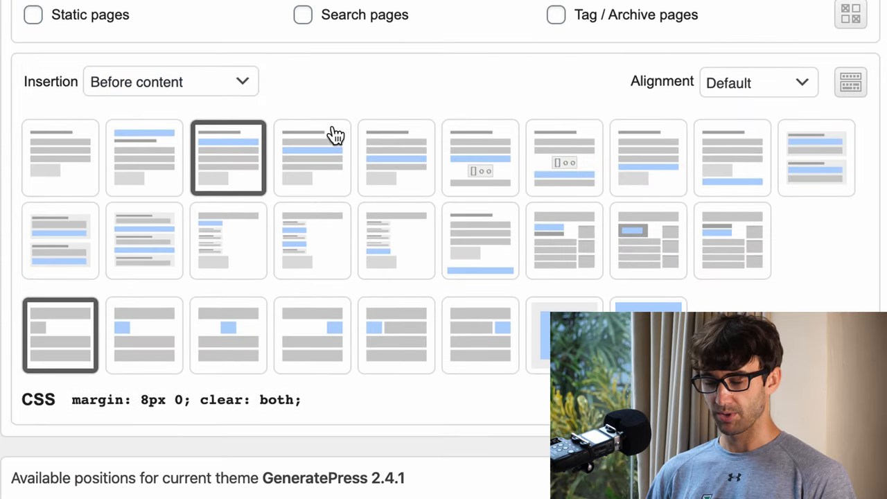
{"action": "mouse_move", "coordinate": [229, 158]}
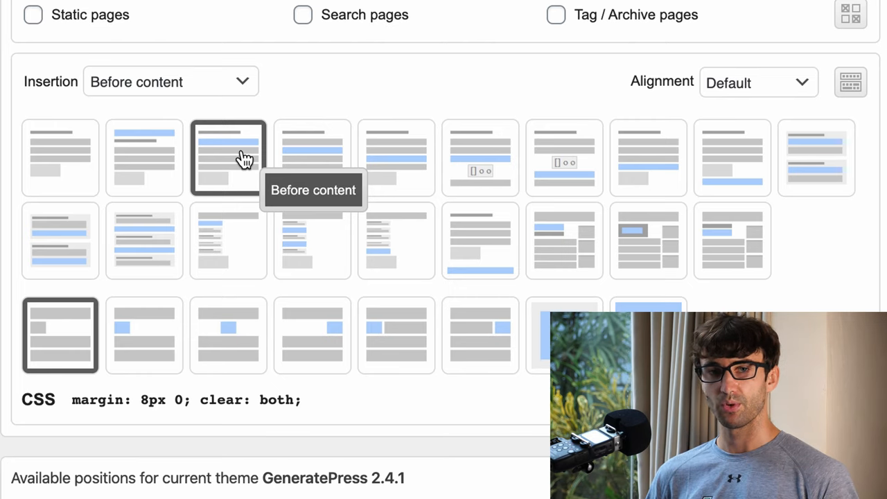
{"action": "mouse_move", "coordinate": [428, 158]}
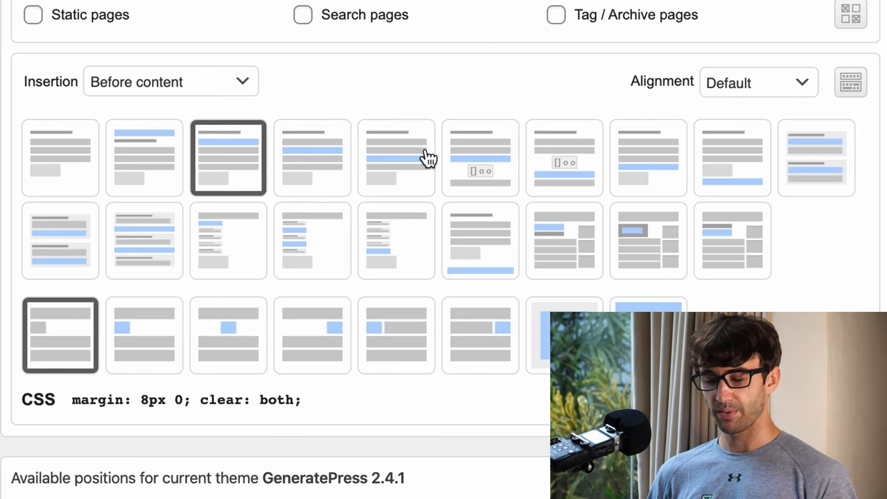
{"action": "mouse_move", "coordinate": [228, 173]}
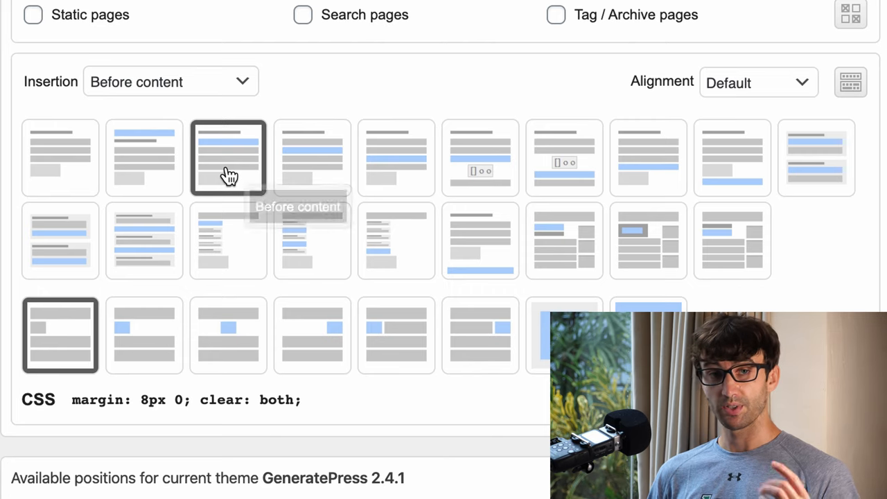
{"action": "mouse_move", "coordinate": [229, 174]}
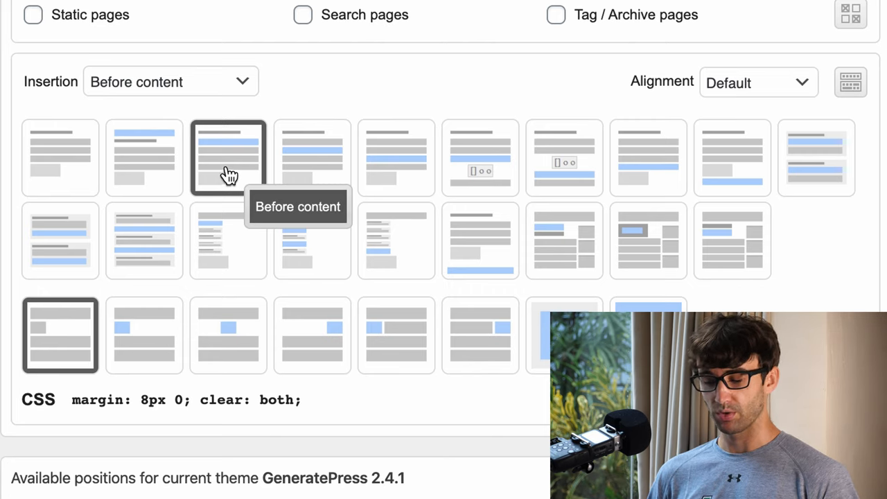
{"action": "mouse_move", "coordinate": [650, 103]}
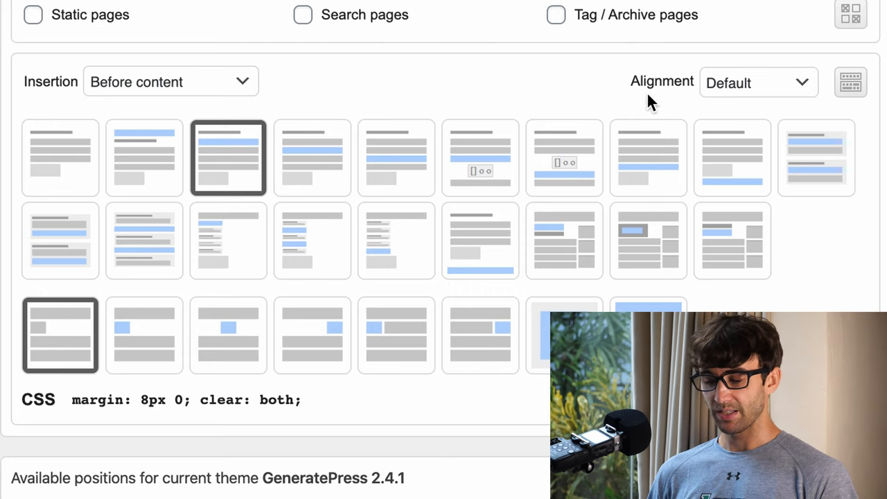
{"action": "left_click", "coordinate": [758, 82]}
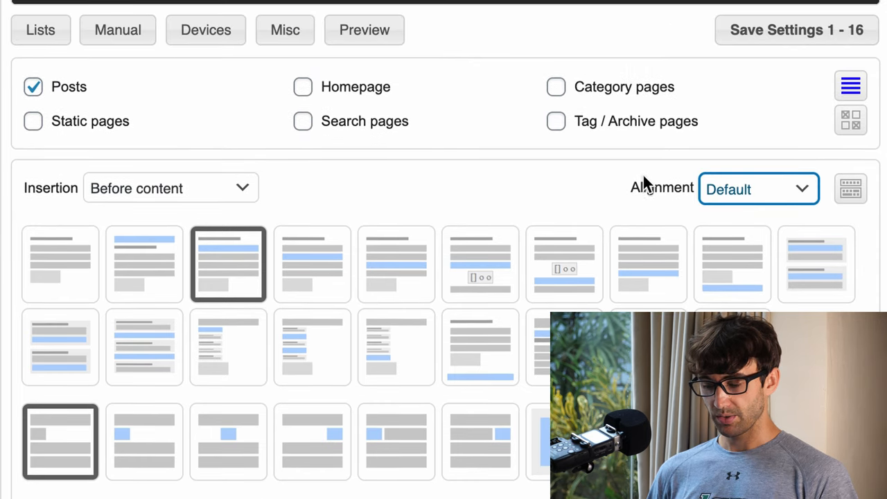
{"action": "mouse_move", "coordinate": [851, 121]}
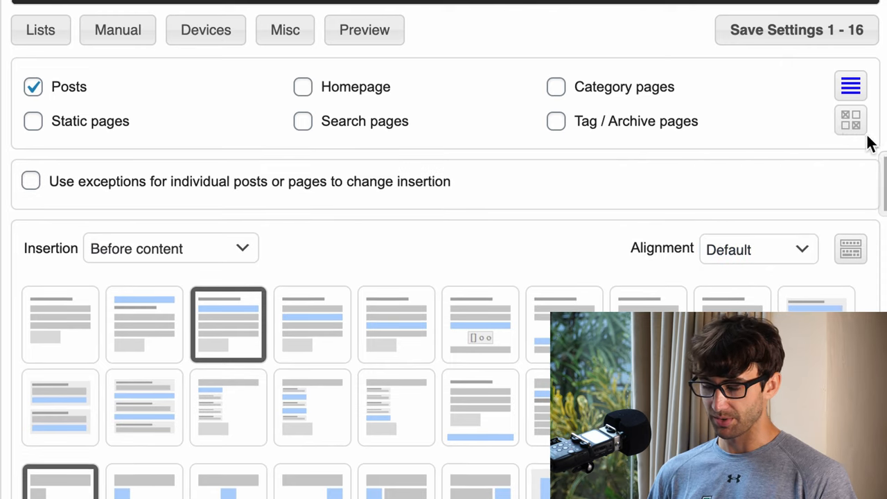
{"action": "mouse_move", "coordinate": [850, 121]}
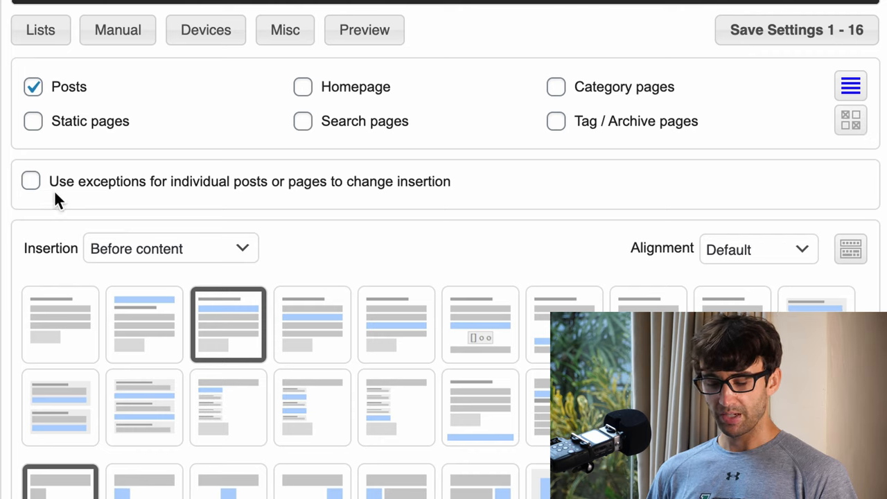
{"action": "mouse_move", "coordinate": [73, 190]}
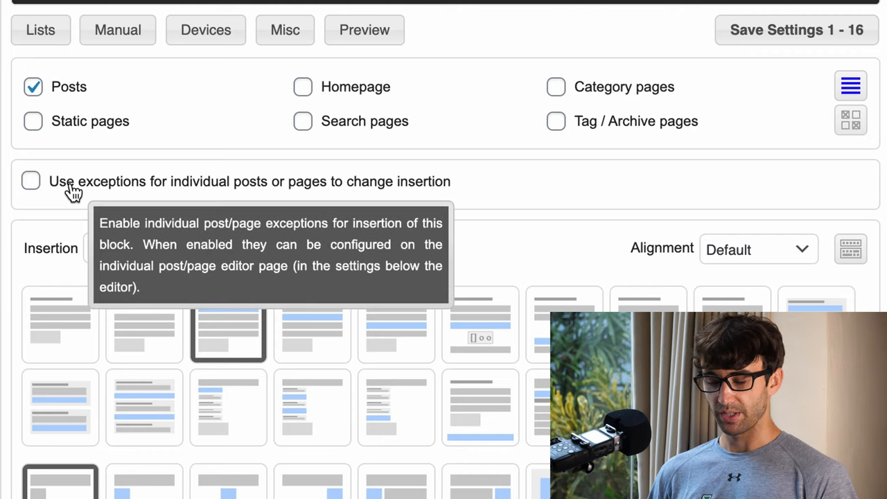
Use exceptions for individual posts with Default insertion set to Disabled
{"action": "left_click", "coordinate": [30, 180]}
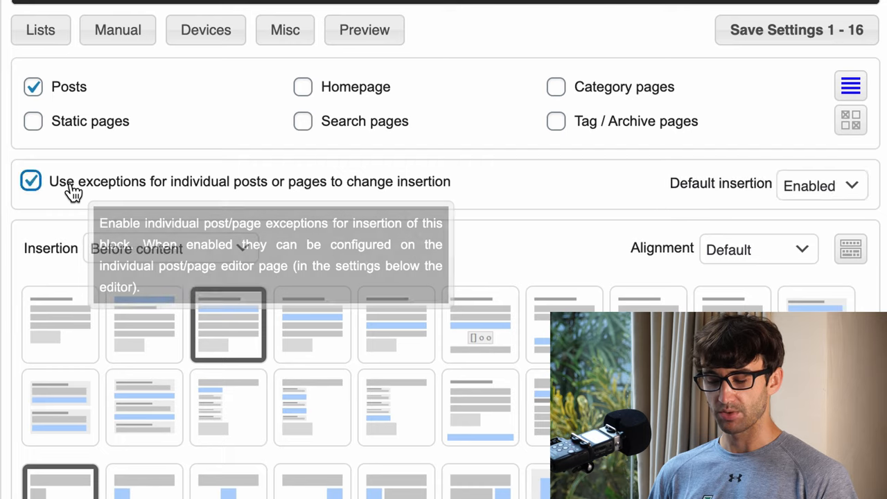
{"action": "mouse_move", "coordinate": [745, 171]}
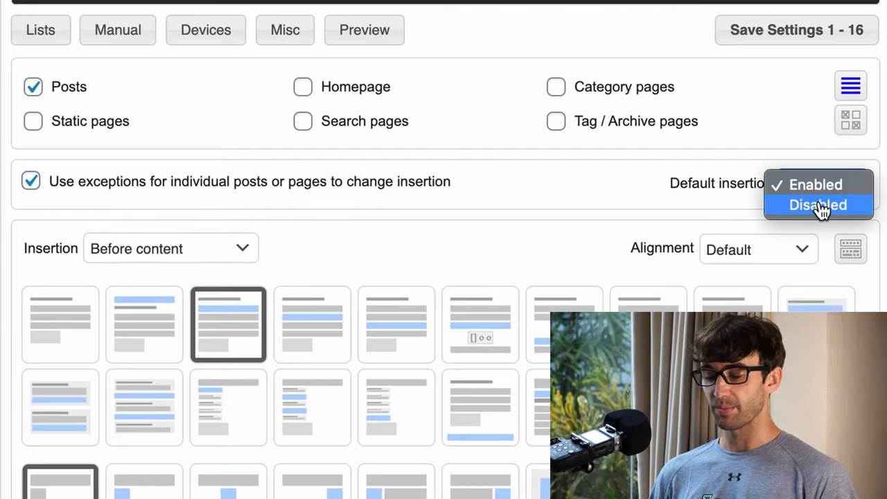
{"action": "left_click", "coordinate": [818, 204]}
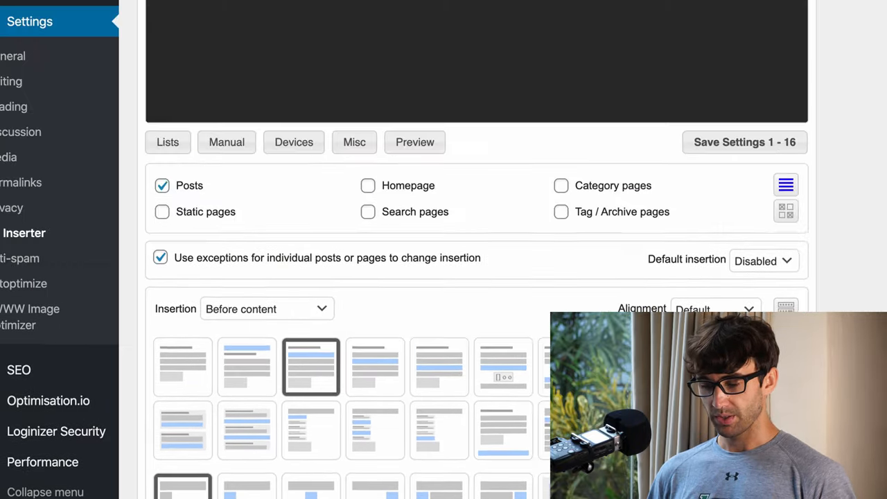
Scroll back to the Save Settings 1 - 16 button to store the block configuration
{"action": "scroll", "scroll_direction": "down", "scroll_amount": 3}
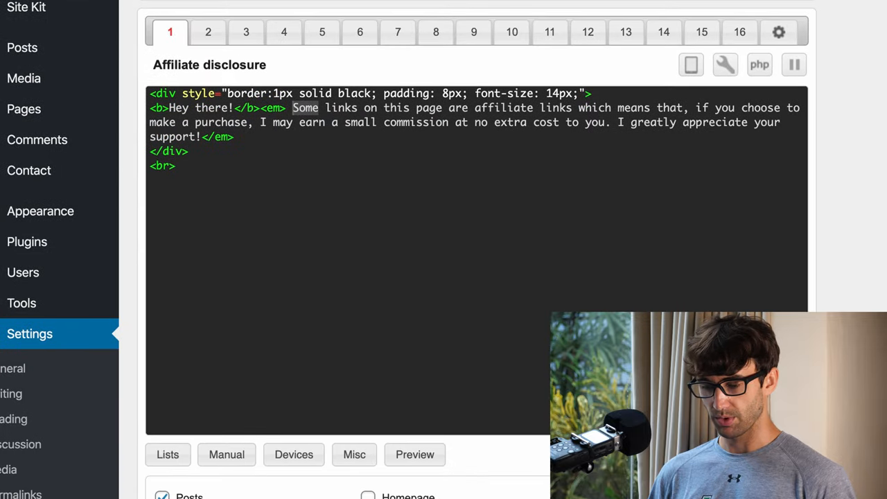
{"action": "scroll", "scroll_direction": "down", "scroll_amount": 3}
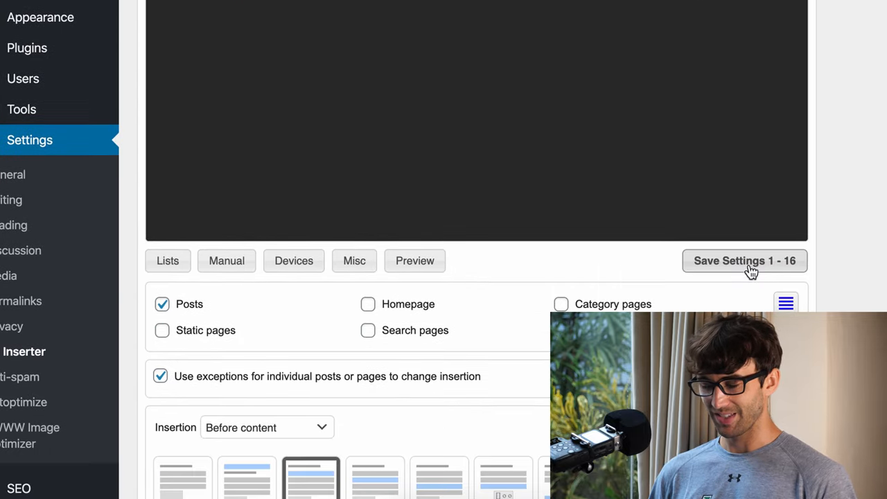
{"action": "scroll", "scroll_direction": "up", "scroll_amount": 3}
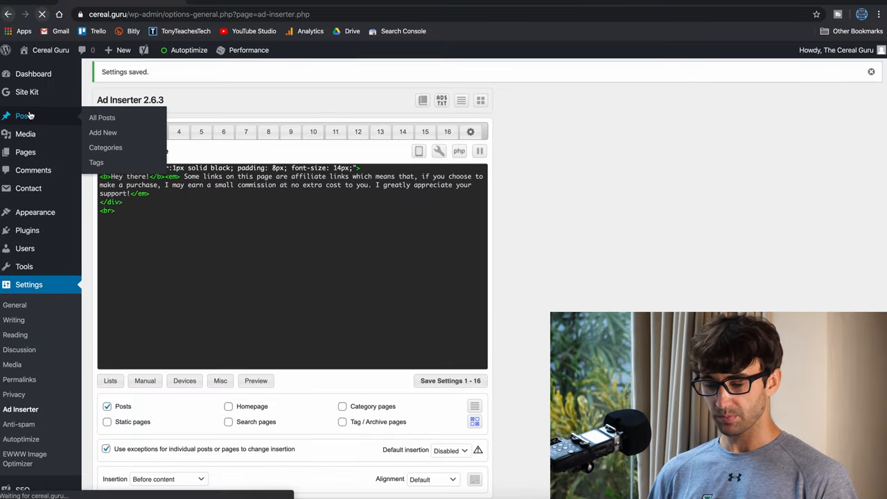
Edit the Baby Shark Cereal post and scroll to its Ad Inserter Individual Exceptions box
{"action": "left_click", "coordinate": [102, 117]}
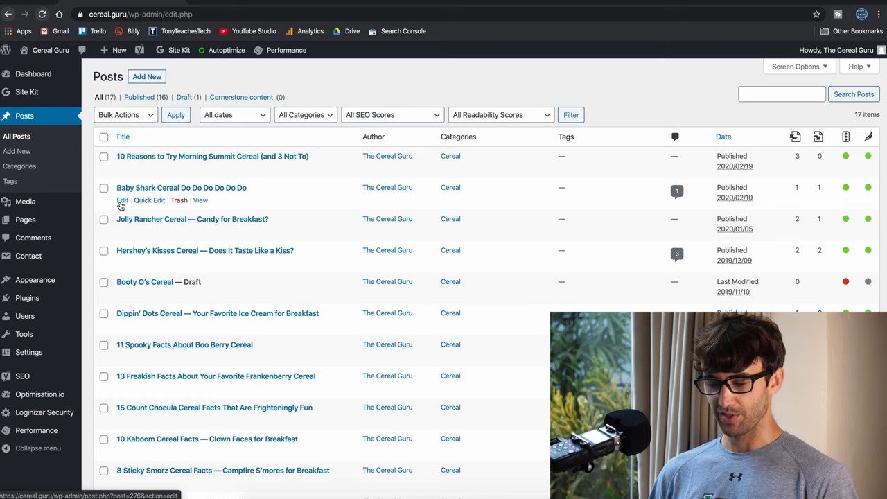
{"action": "left_click", "coordinate": [122, 200]}
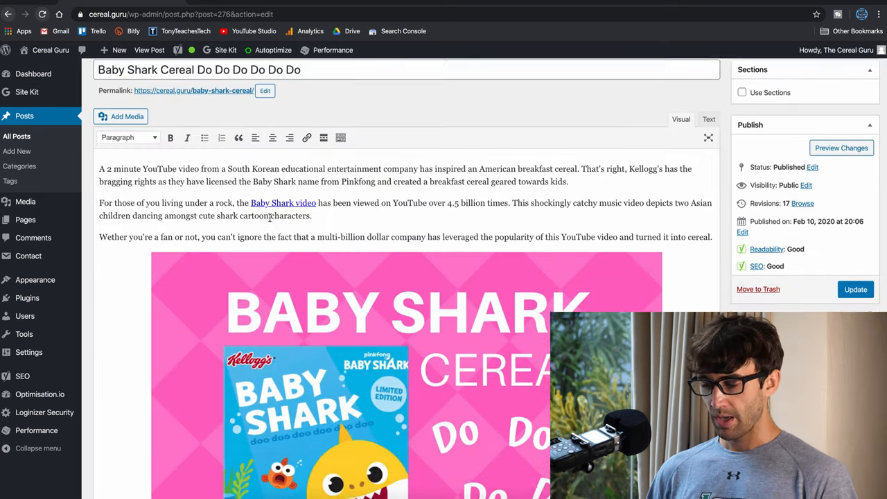
{"action": "scroll", "scroll_direction": "down", "scroll_amount": 3}
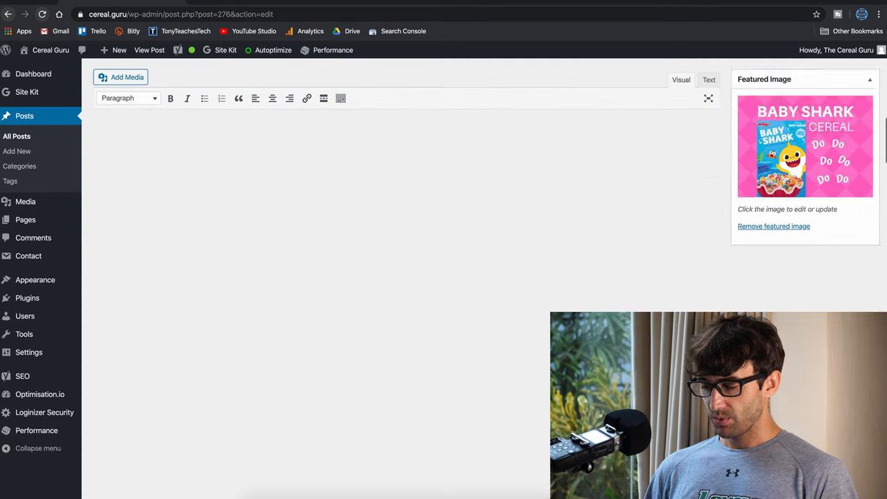
{"action": "scroll", "scroll_direction": "down", "scroll_amount": 3}
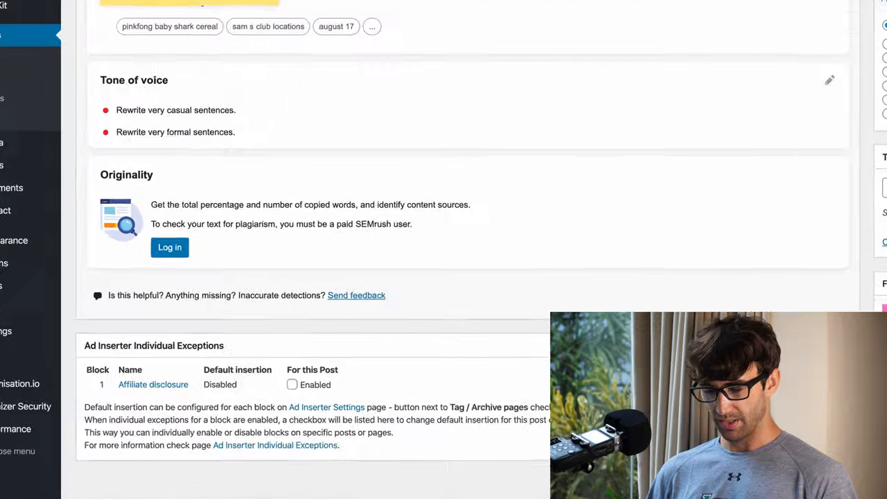
{"action": "scroll", "scroll_direction": "down", "scroll_amount": 3}
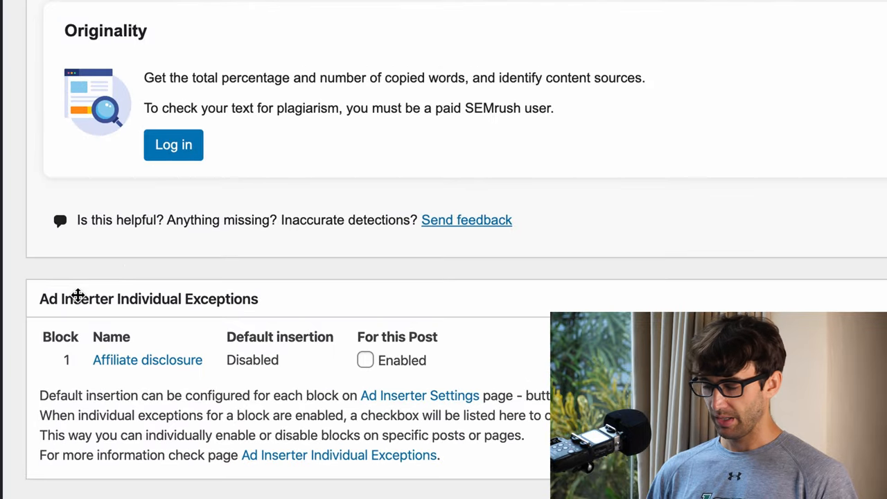
{"action": "mouse_move", "coordinate": [267, 486]}
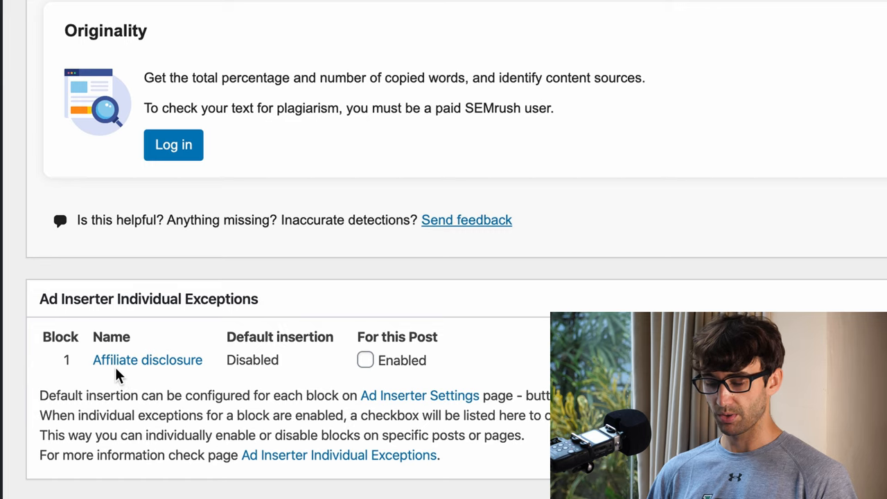
{"action": "mouse_move", "coordinate": [252, 360]}
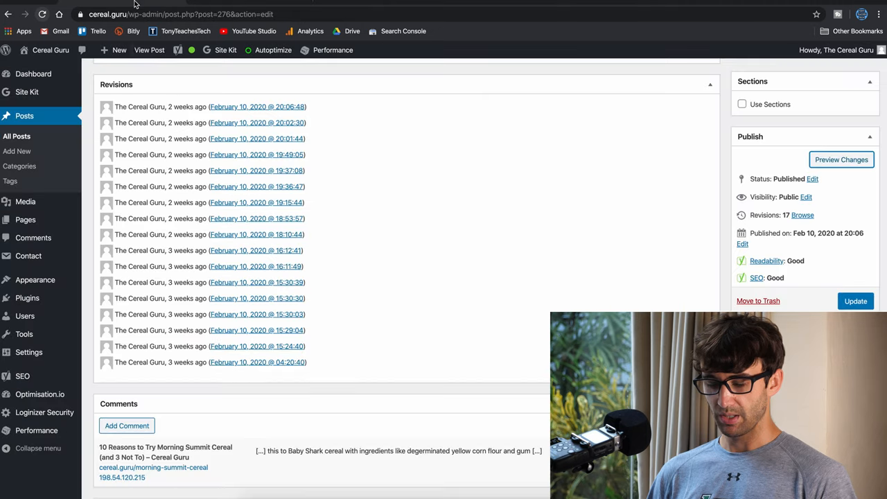
Preview the post to see the bordered affiliate disclosure above the article text
{"action": "scroll", "scroll_direction": "up", "scroll_amount": 3}
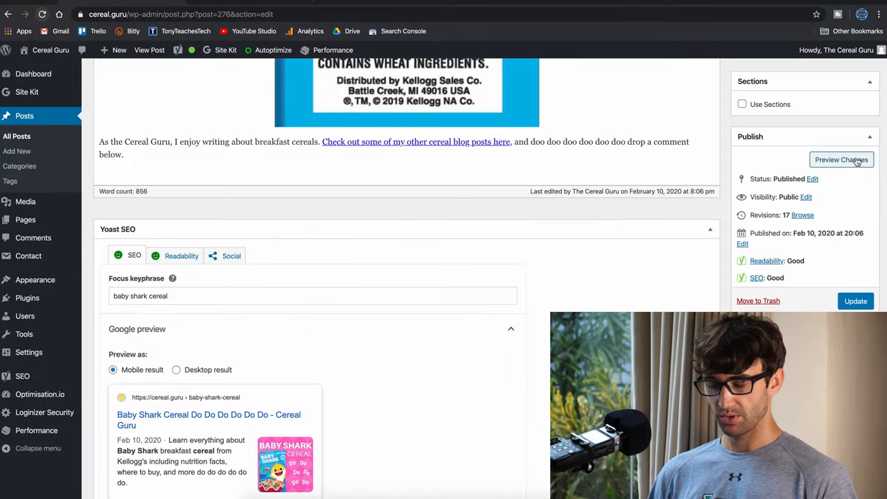
{"action": "left_click", "coordinate": [841, 159]}
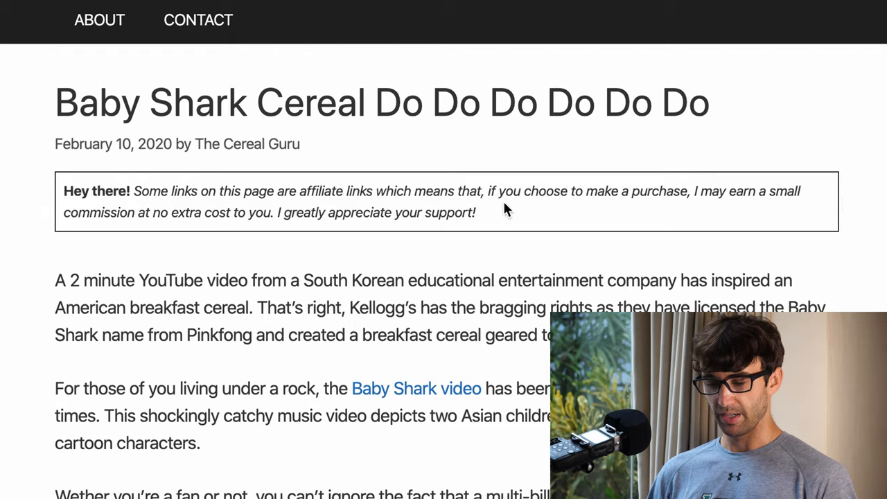
{"action": "scroll", "scroll_direction": "down", "scroll_amount": 3}
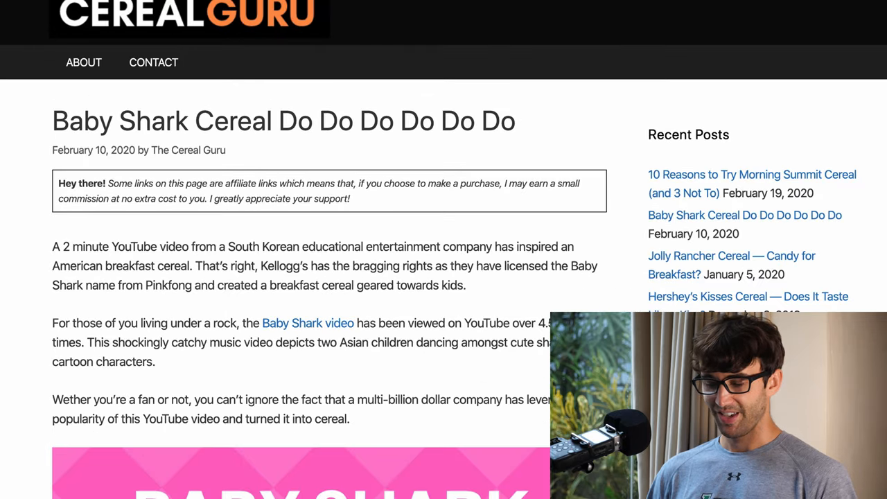
{"action": "scroll", "scroll_direction": "down", "scroll_amount": 3}
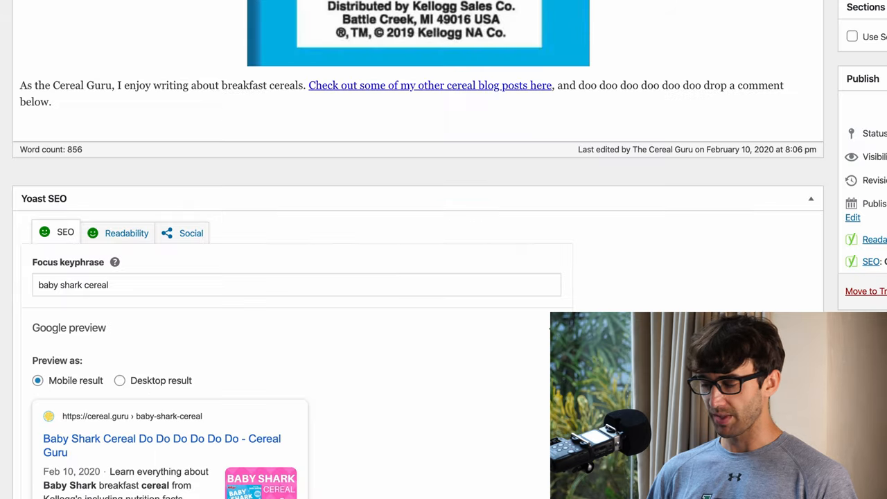
{"action": "mouse_move", "coordinate": [770, 271]}
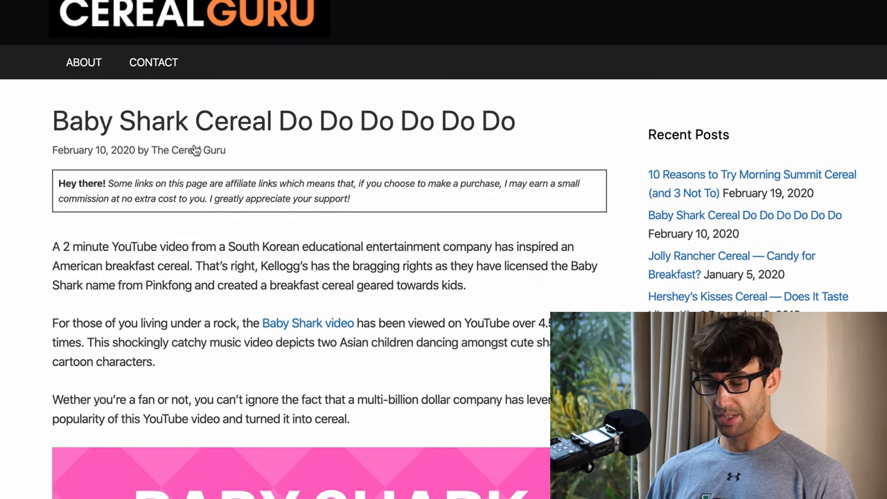
{"action": "mouse_move", "coordinate": [264, 241]}
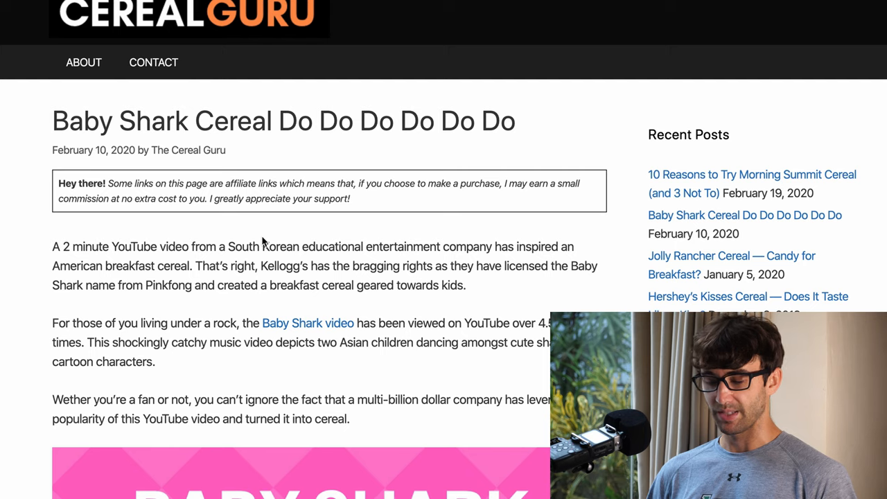
{"action": "mouse_move", "coordinate": [175, 85]}
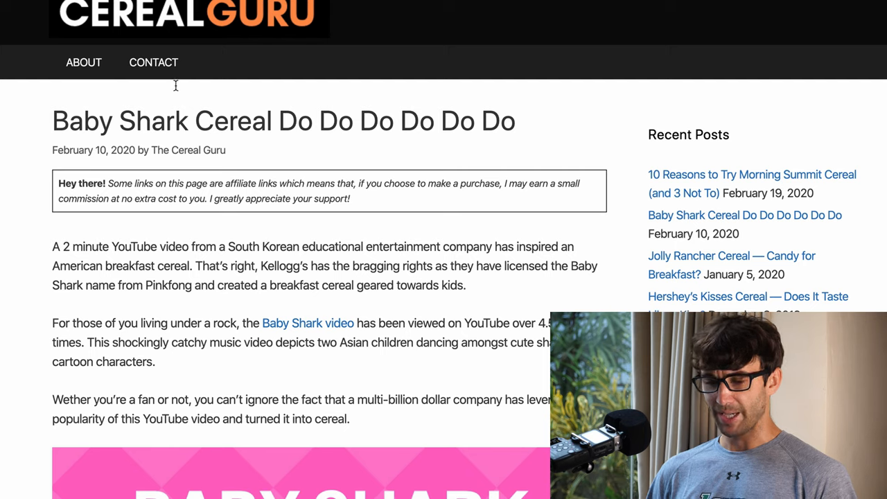